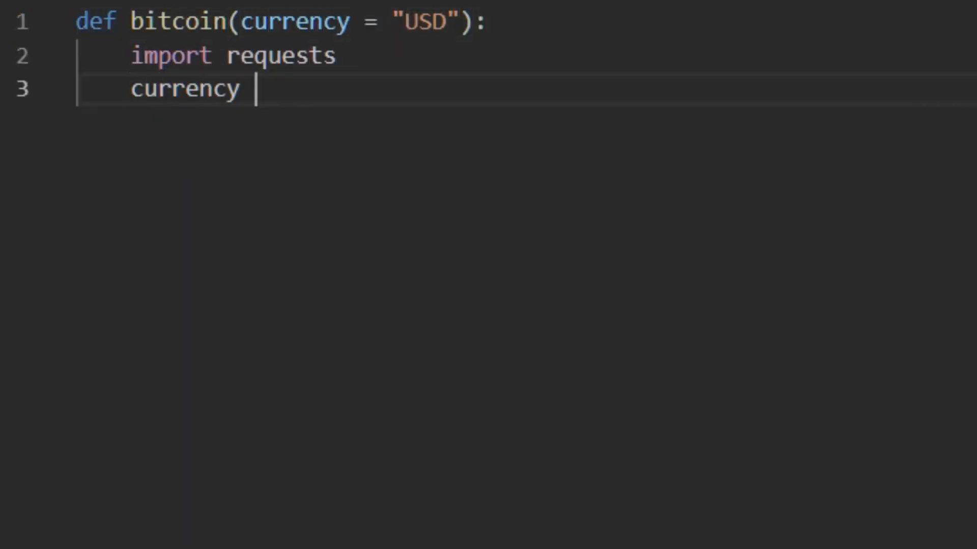
# Step: Write bitcoin(currency) fetching coindesk currentprice.json and returning ["bpi"][currency]["rate_float"]
pyautogui.write('= currency')
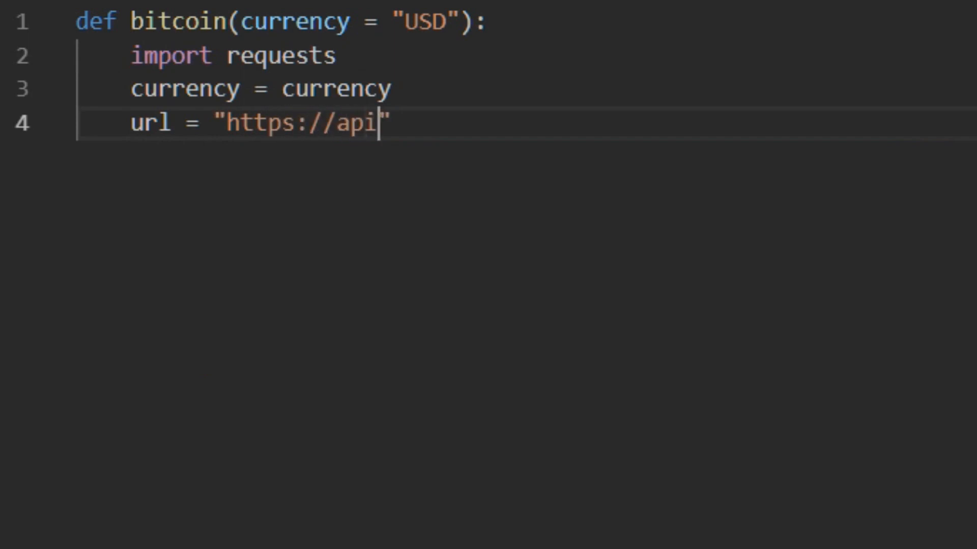
pyautogui.write('.coindesk.com/v1/bpi/cur')
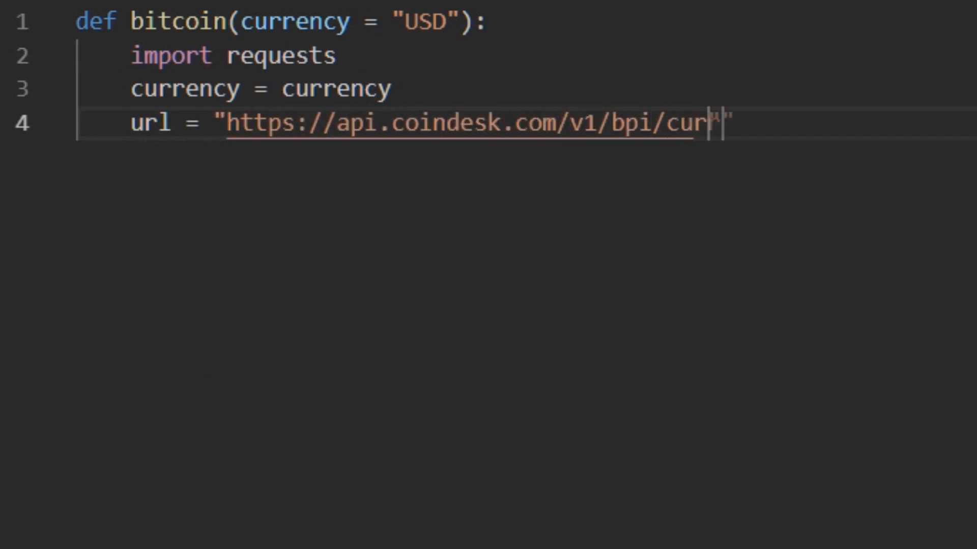
pyautogui.write('rentprice.json"')
pyautogui.write('value = respons')
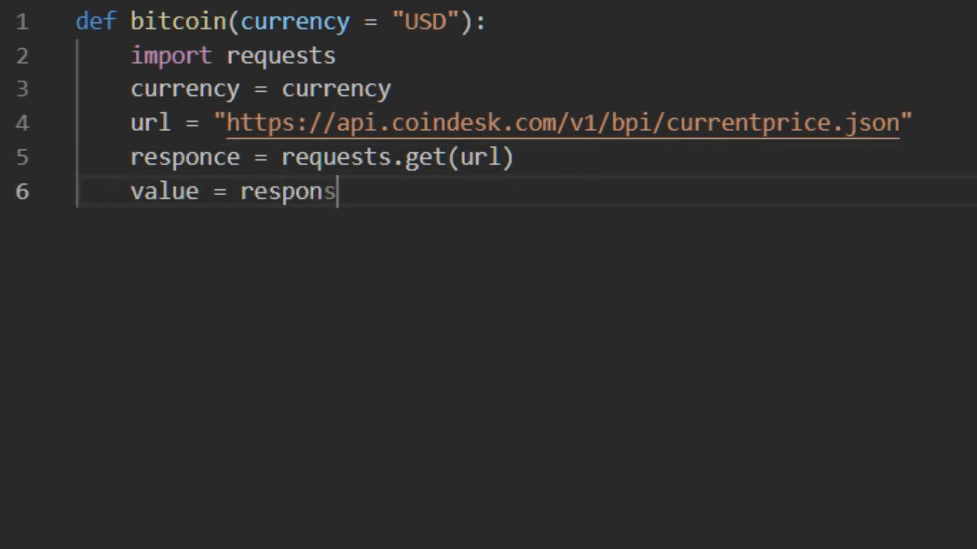
pyautogui.write('e.json()["bpi"][currency]')
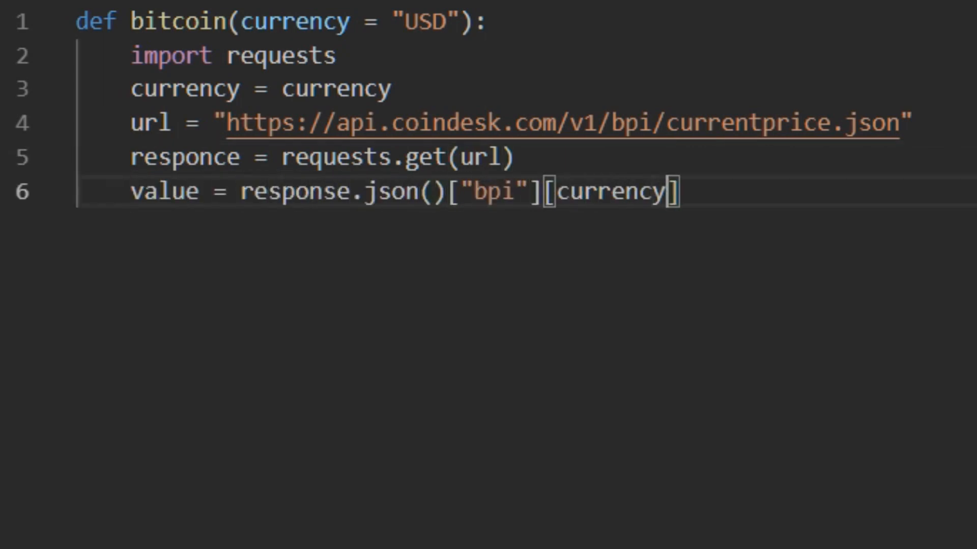
pyautogui.write('["rate_float"]')
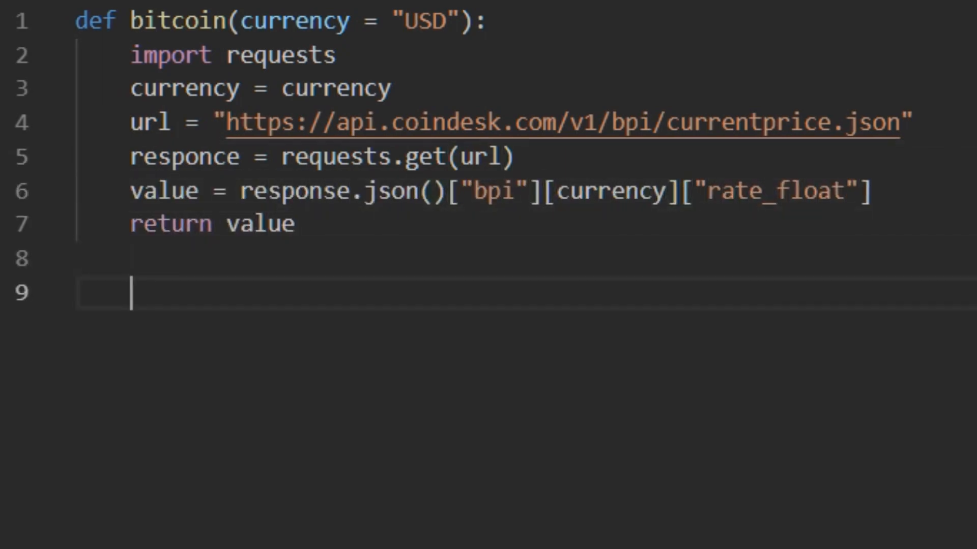
# Step: Begin ear_pain() playing the "SUFFER" sound file via winsound.PlaySound
pyautogui.write('def ear_pain():')
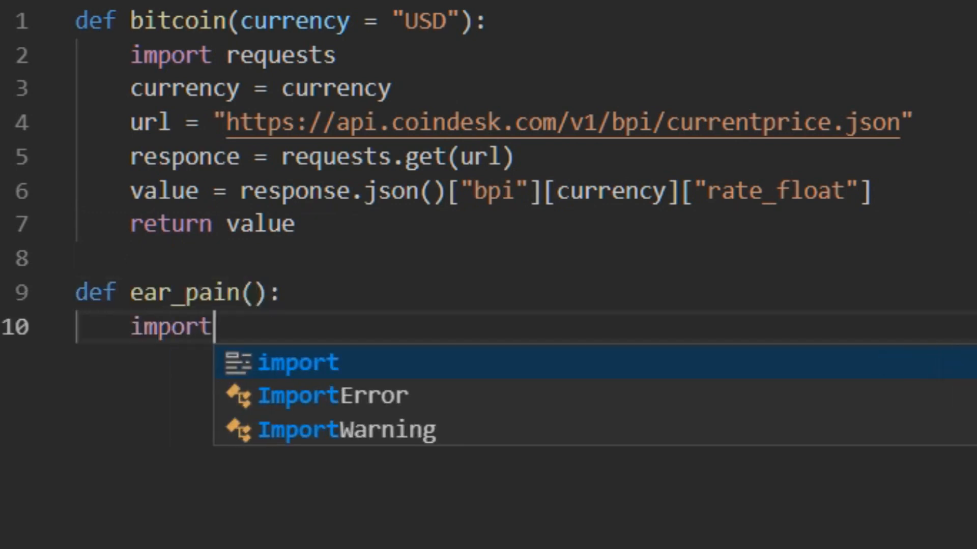
pyautogui.write('winsound')
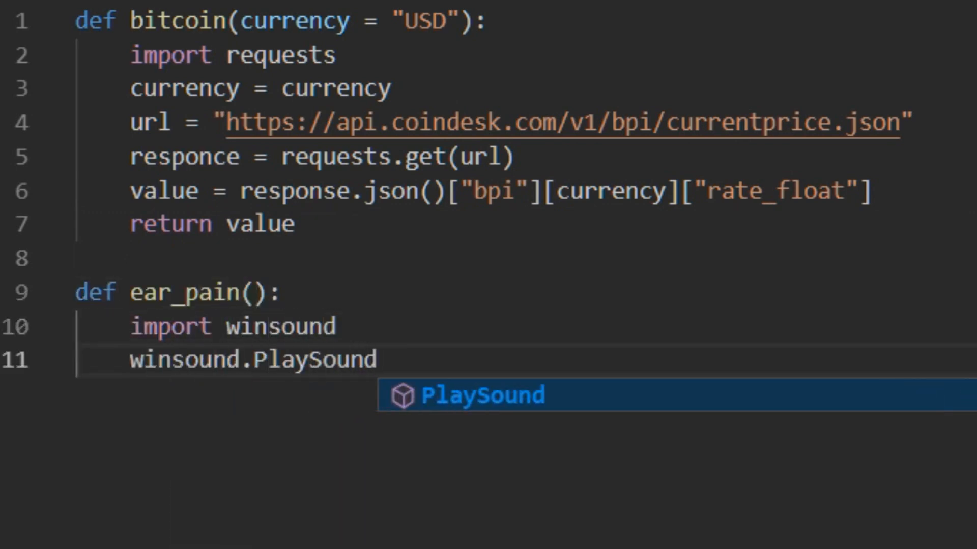
pyautogui.write('("SUFFER", windsound.SND_FILENAME')
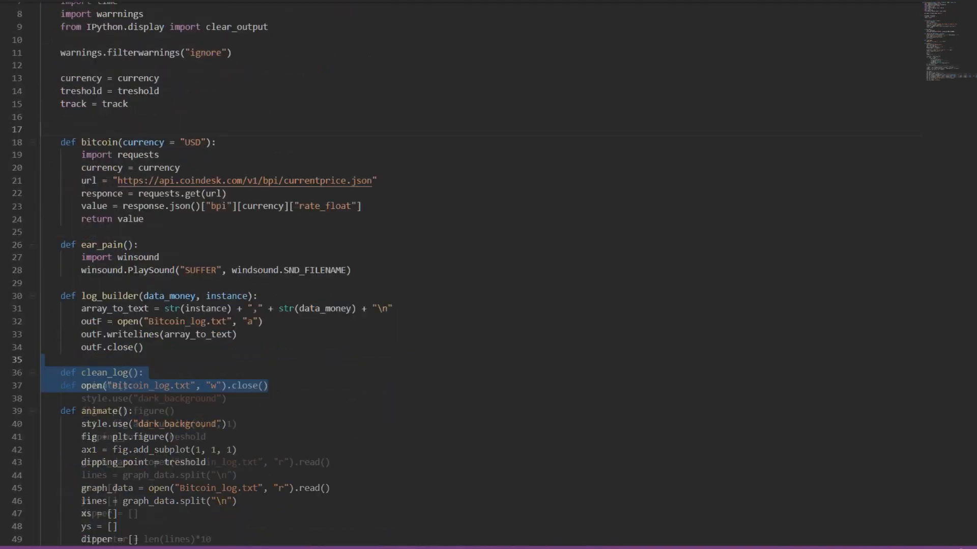
# Step: Add settings_data = open("Settings.txt", "r").read() to load the presets
pyautogui.scroll(-3)
pyautogui.write('settings_data = open("Se')
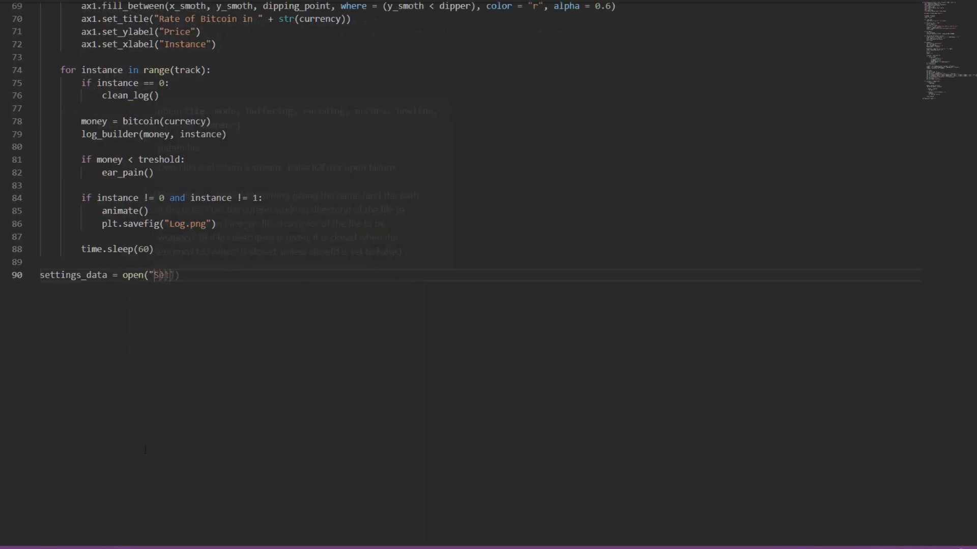
pyautogui.write('Settings.txt", "r").read()')
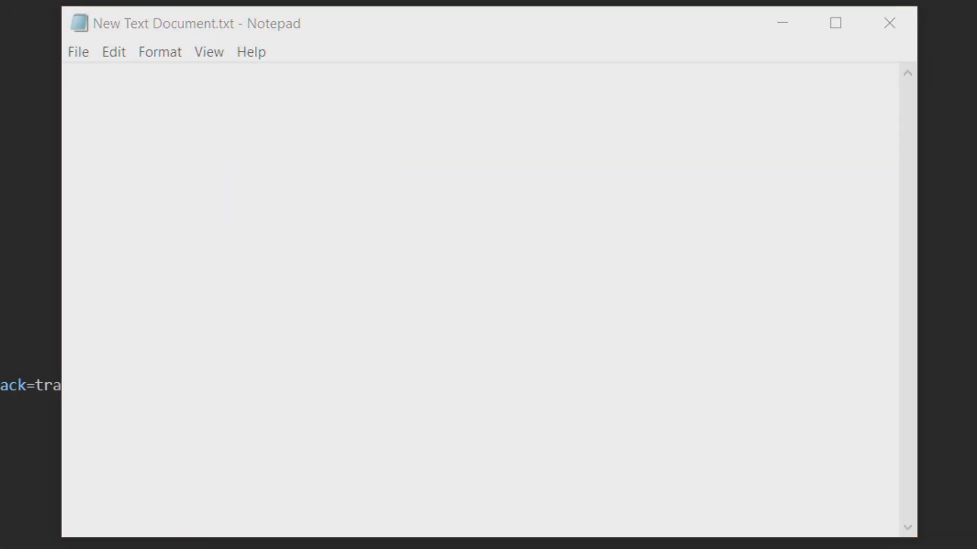
# Step: Enter the settings lines currency = USD, treshold = 7000 and track = in Notepad
pyautogui.write('@echo off')
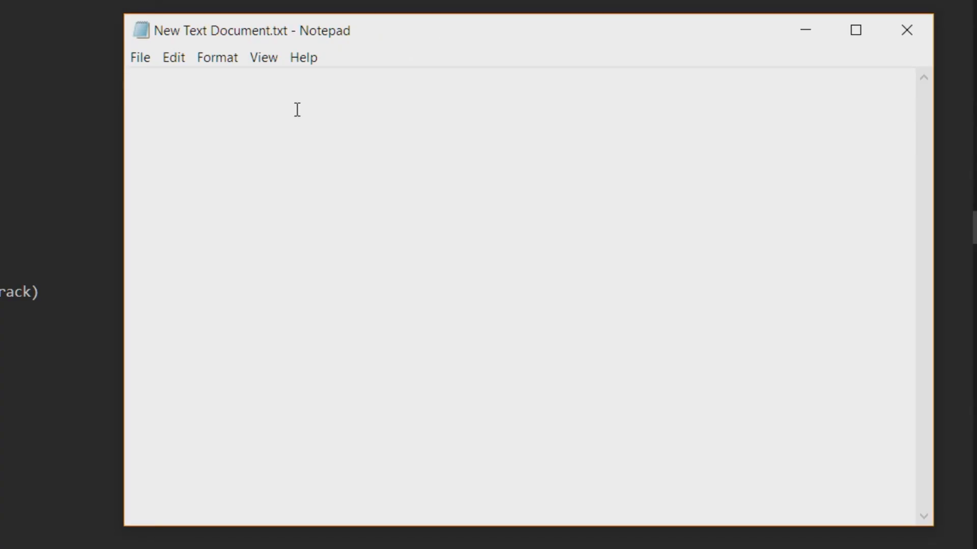
pyautogui.write('cur')
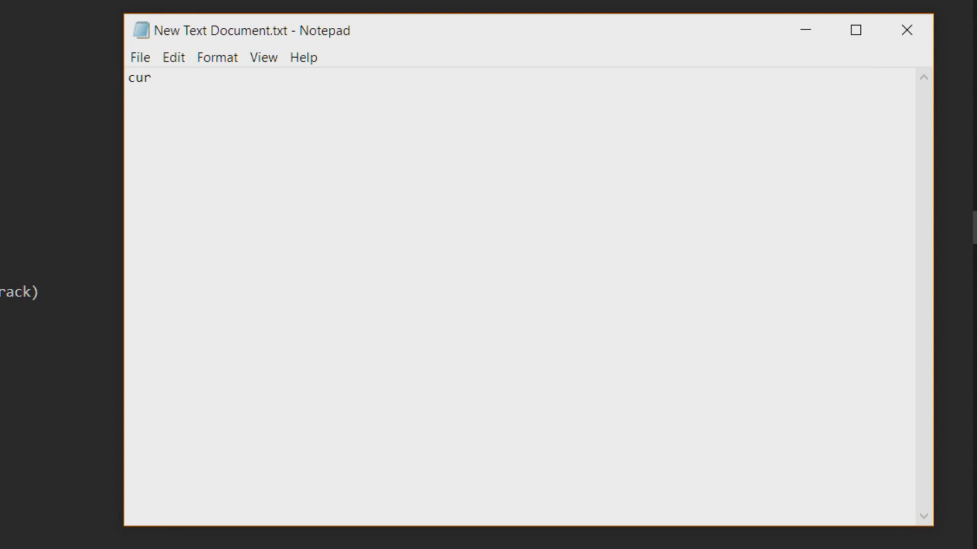
pyautogui.write('re')
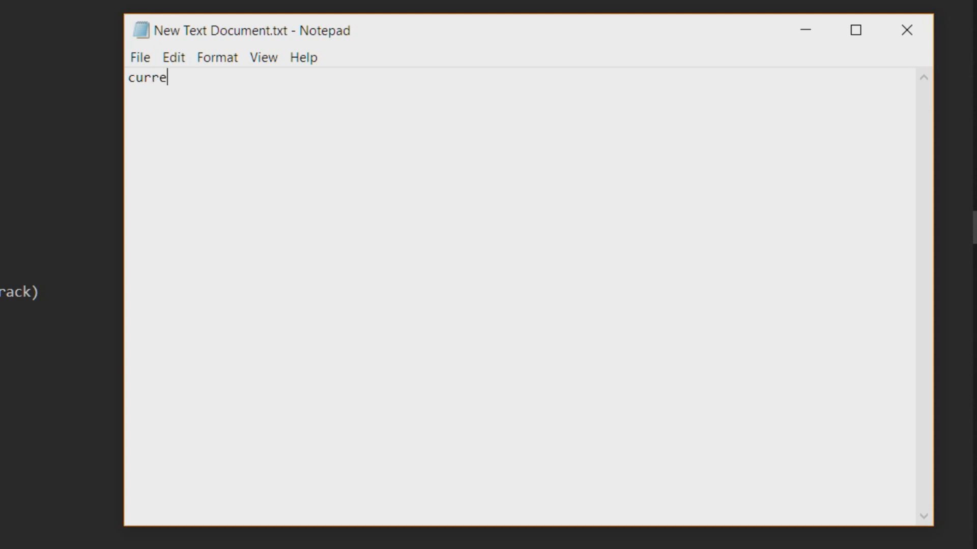
pyautogui.write('ncy =')
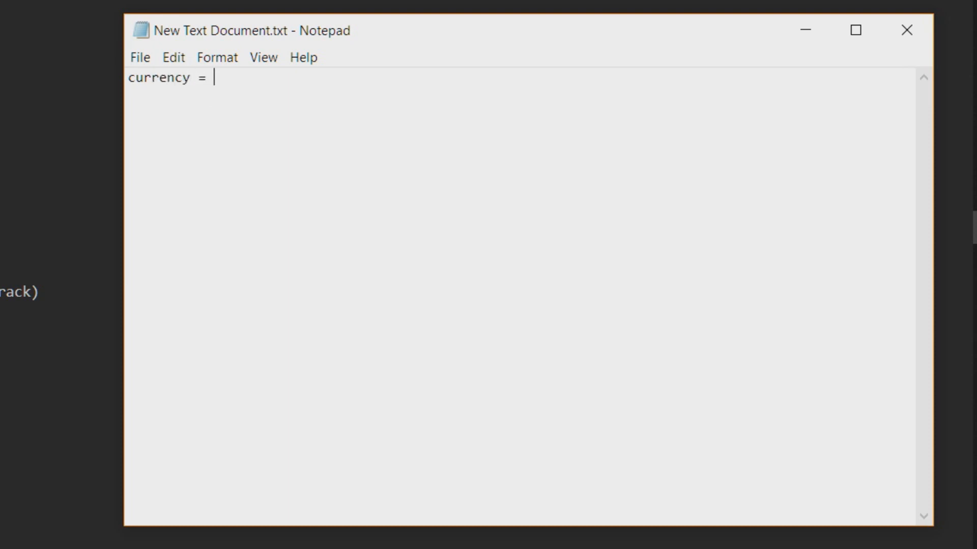
pyautogui.write('USD')
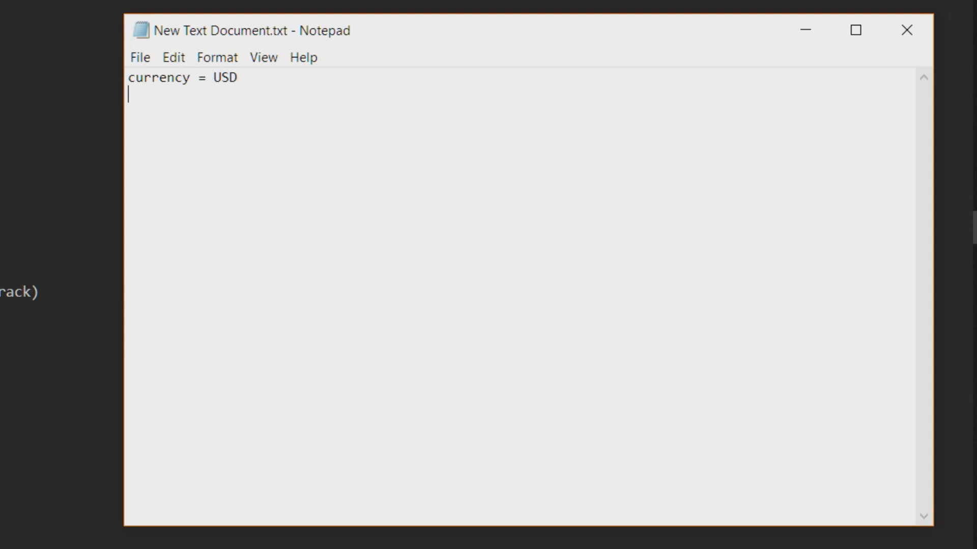
pyautogui.write('treshol')
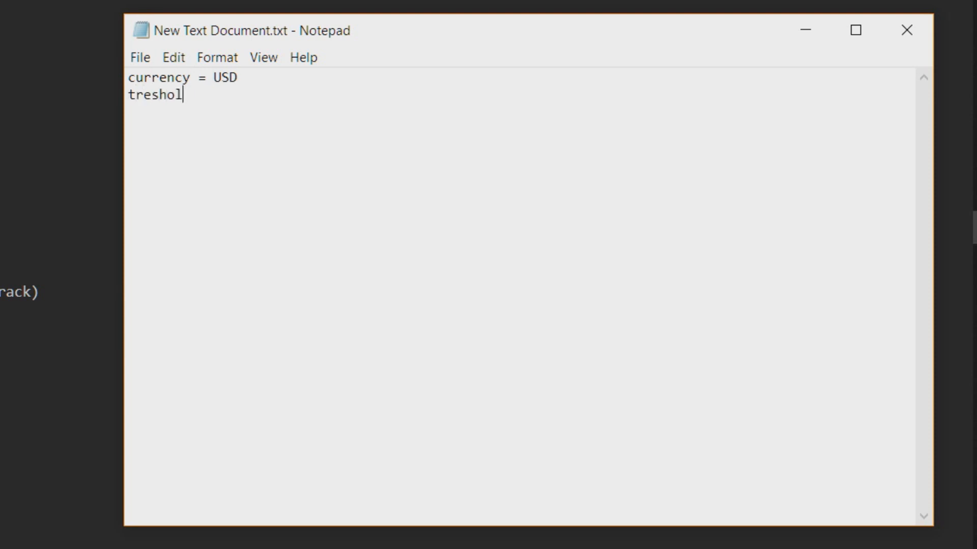
pyautogui.write('d = 7000')
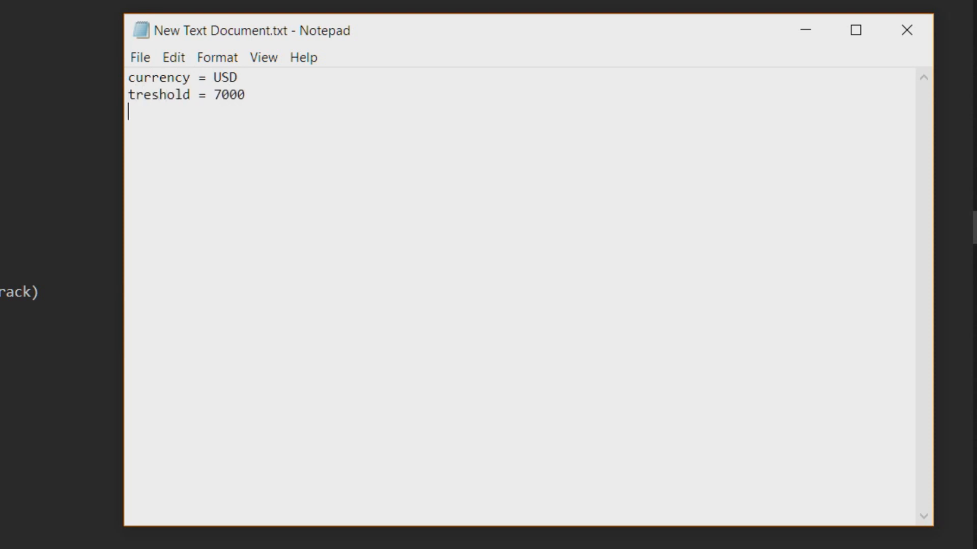
pyautogui.write('track =')
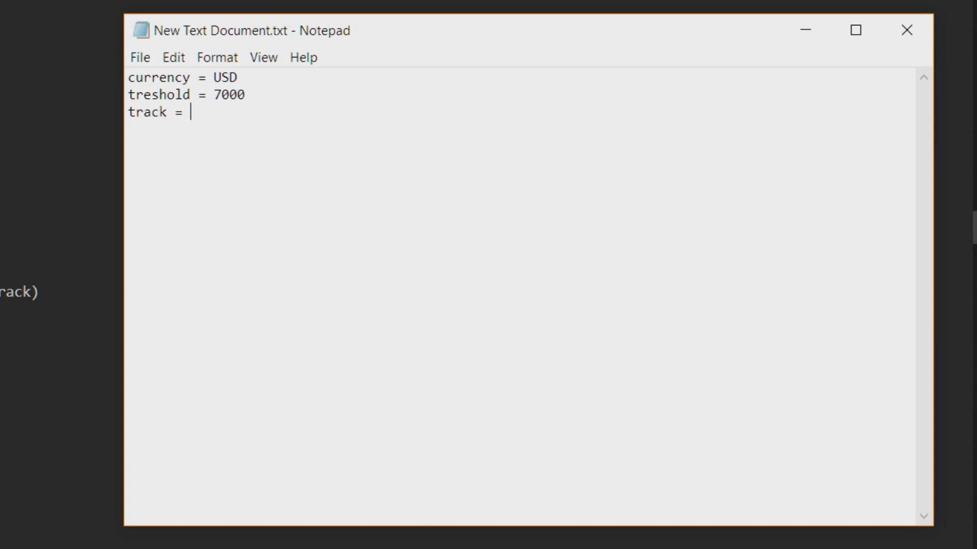
# Step: Save the settings document via File > Save and close Notepad
pyautogui.click(139, 57)
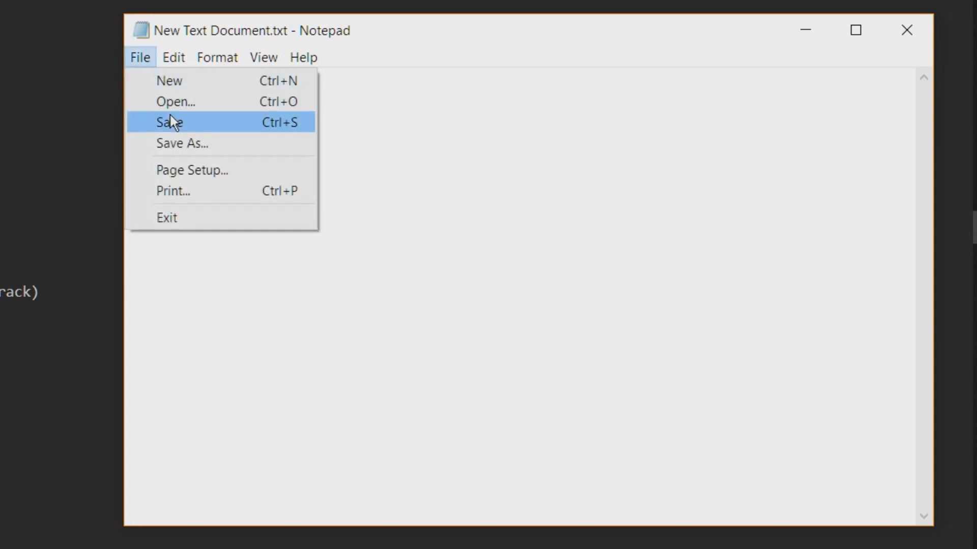
pyautogui.click(169, 123)
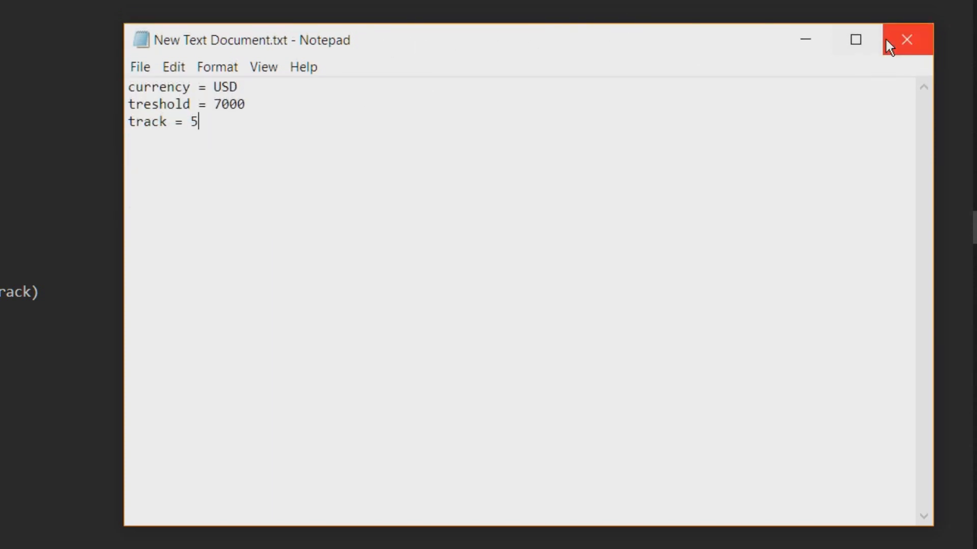
pyautogui.click(907, 40)
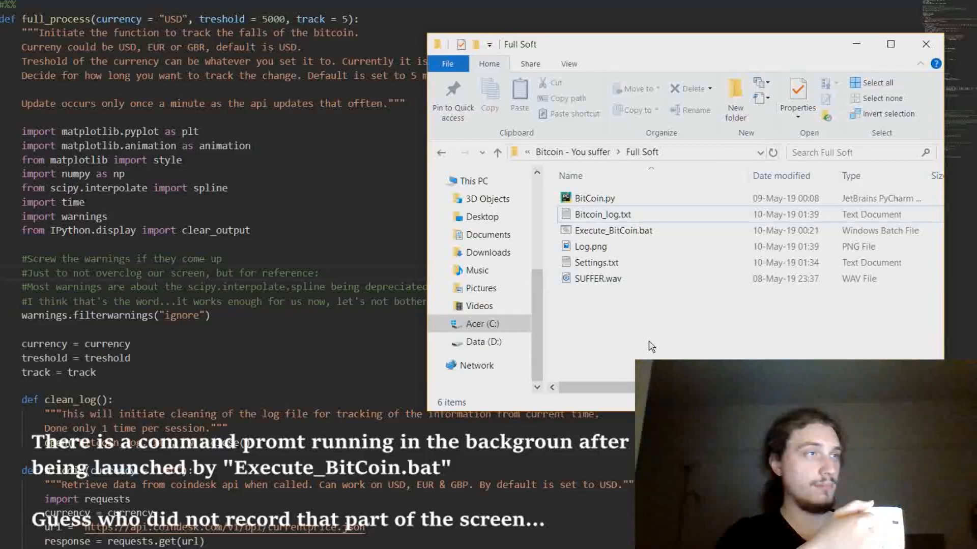